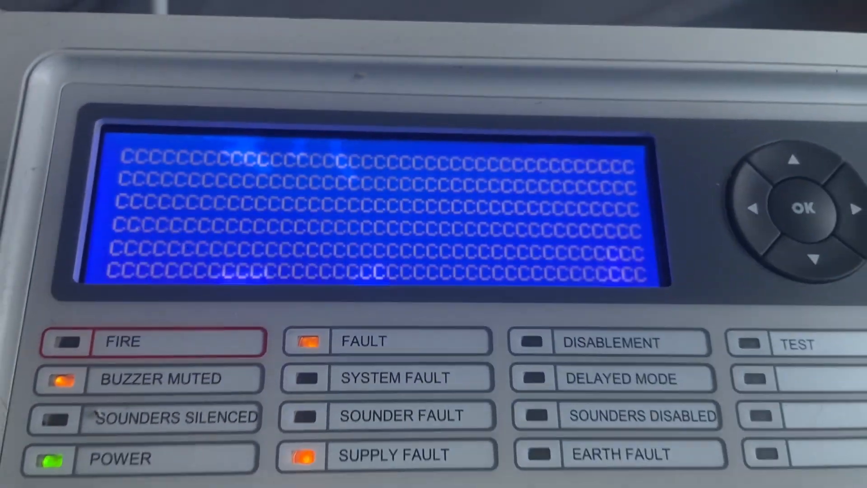
# Confirm past the LCD test into the S1 View menu with Devices highlighted
pyautogui.click(761, 206)
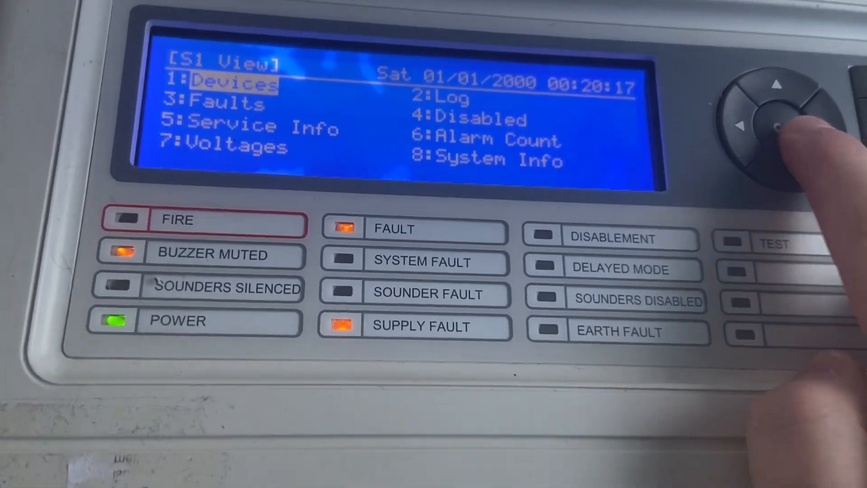
# Switch to the S1 Actions menu and highlight 7: Commission (L3)
pyautogui.click(776, 124)
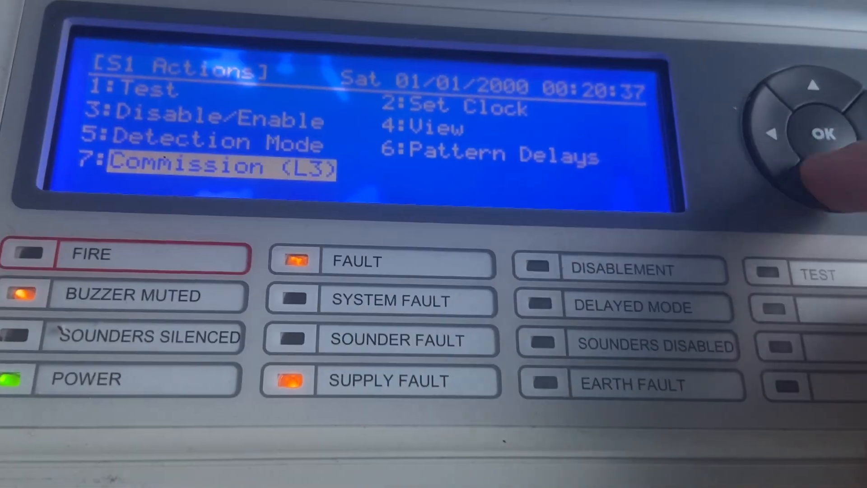
# Enter Commission's General Options and scroll from Language down to Access Timeout
pyautogui.click(818, 133)
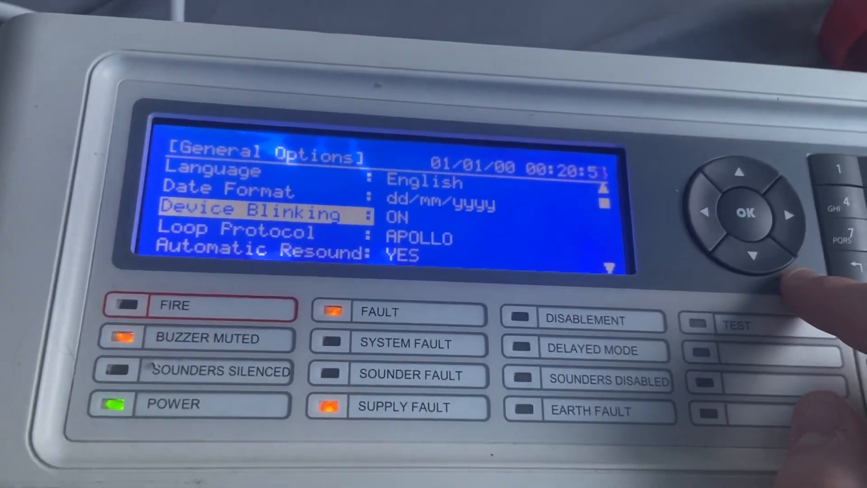
pyautogui.click(754, 253)
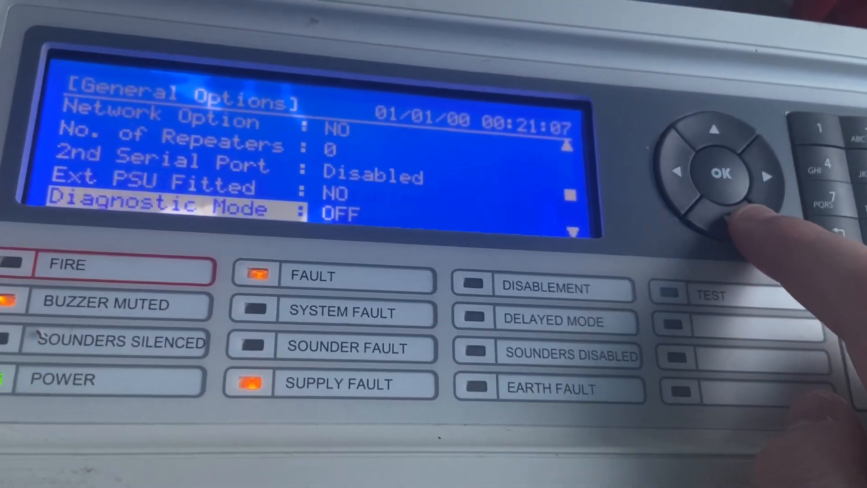
pyautogui.click(721, 215)
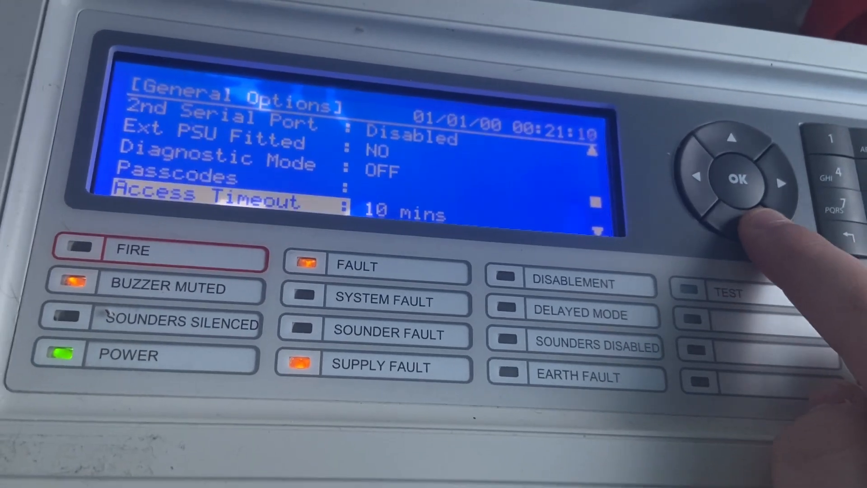
pyautogui.click(736, 220)
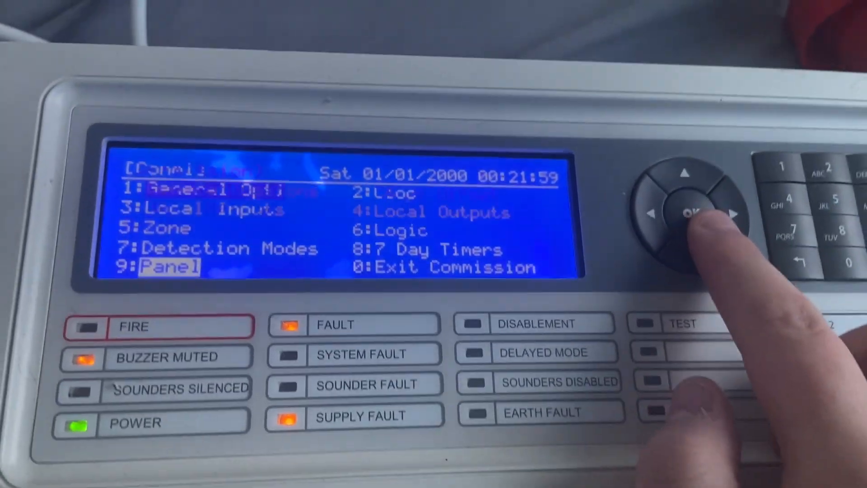
# Enter the 9: Panel submenu and highlight 3: Wipe Memory
pyautogui.click(689, 211)
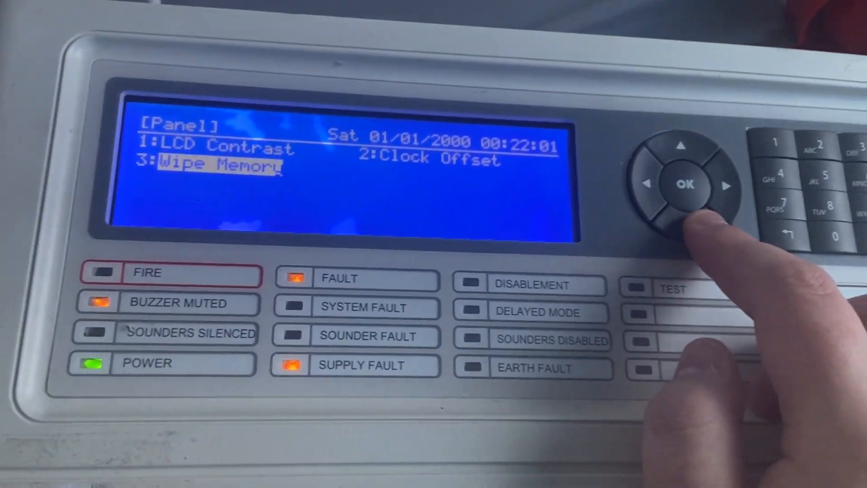